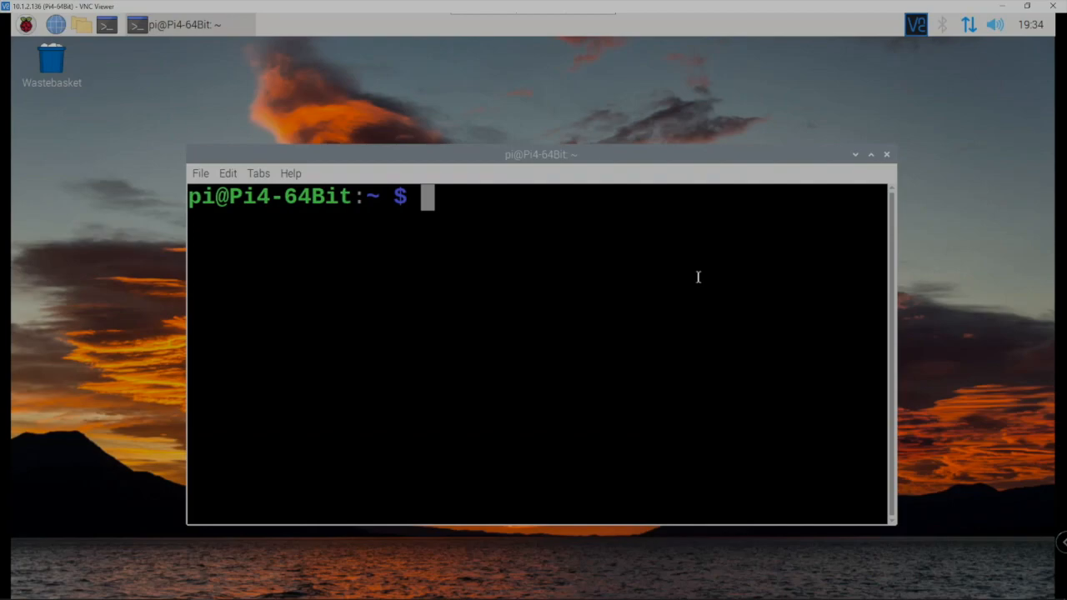
- Run 'sudo apt install gnome-screenshot' in the terminal to install the screenshot tool
{"action": "type", "text": "su"}
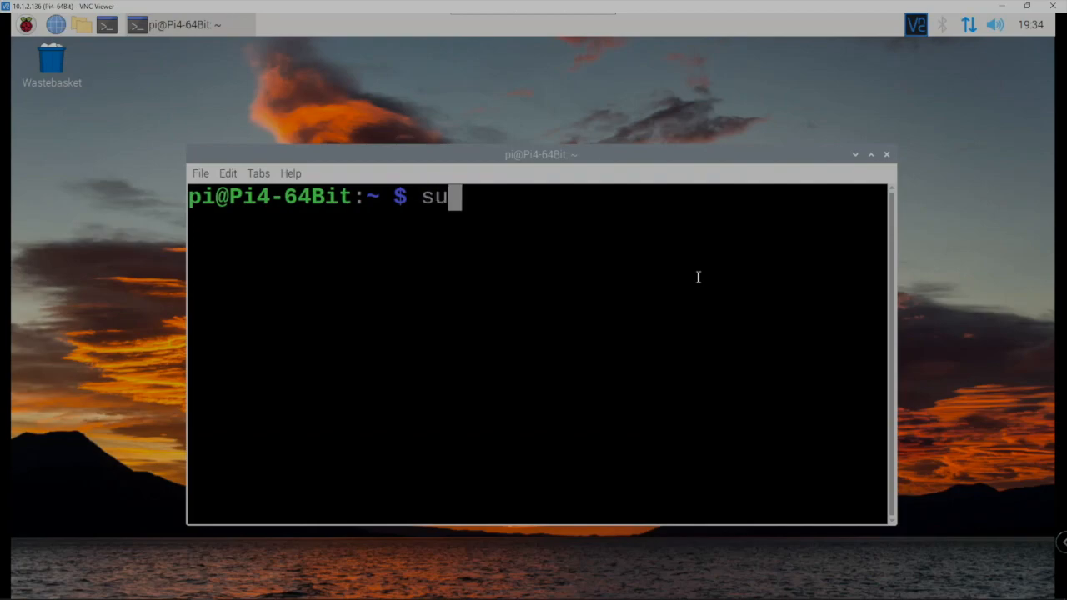
{"action": "type", "text": "do"}
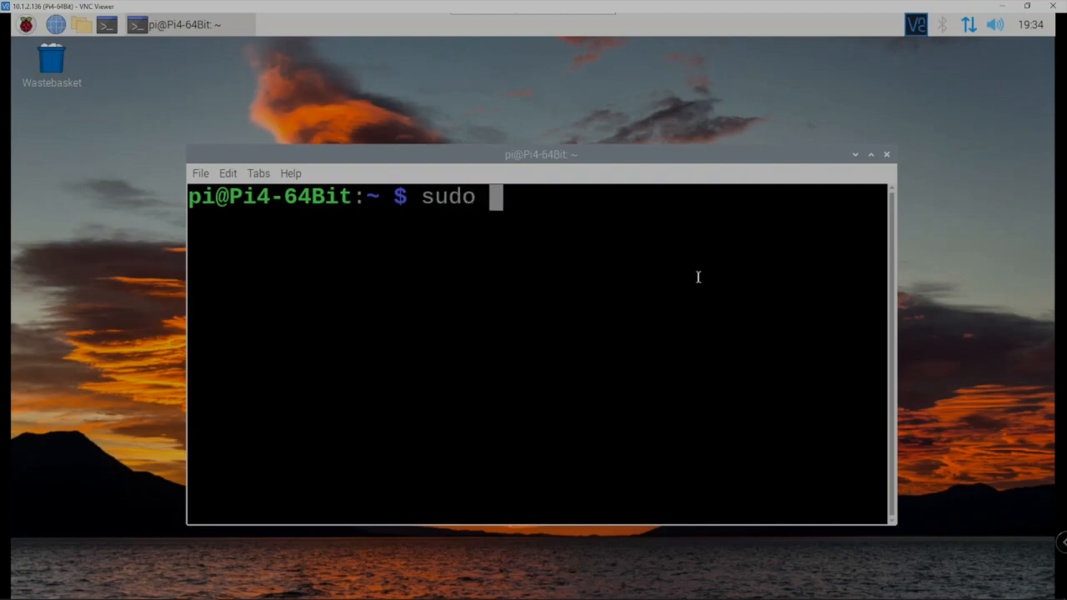
{"action": "type", "text": "apt in"}
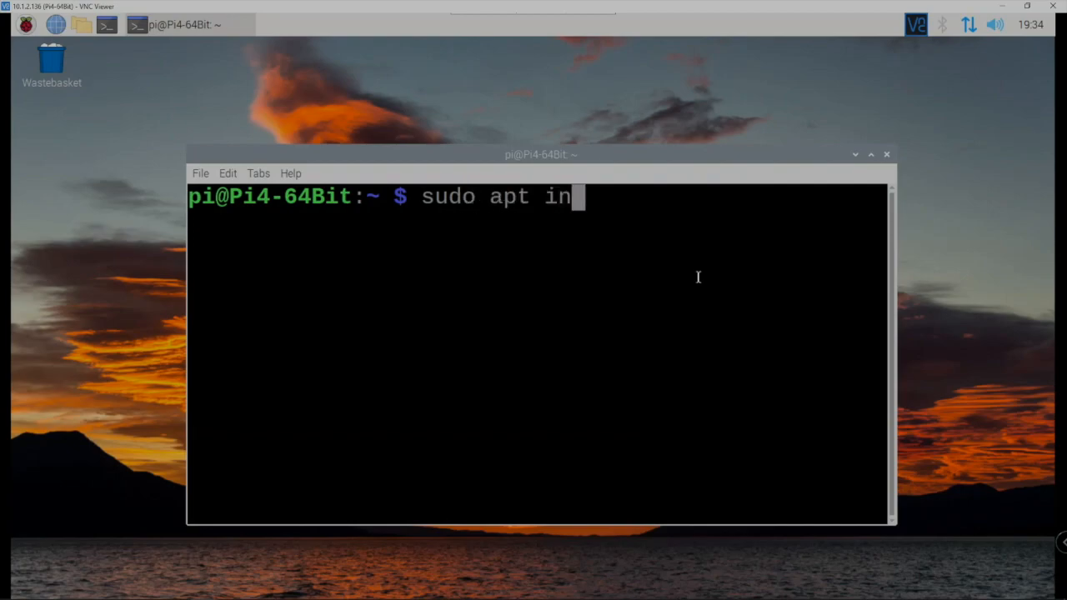
{"action": "type", "text": "stall"}
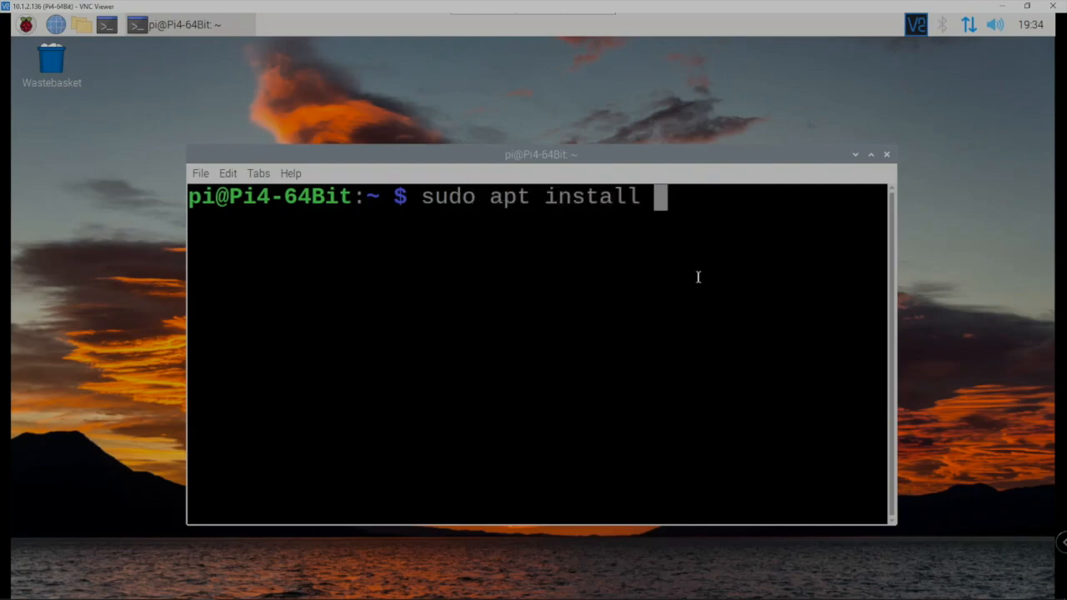
{"action": "type", "text": "g"}
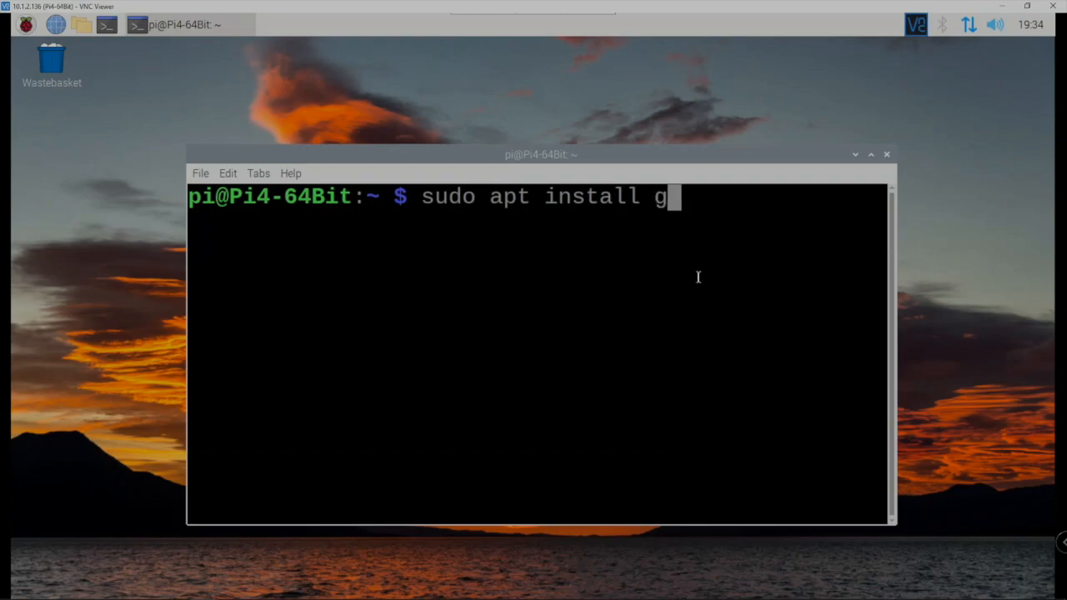
{"action": "type", "text": "nome"}
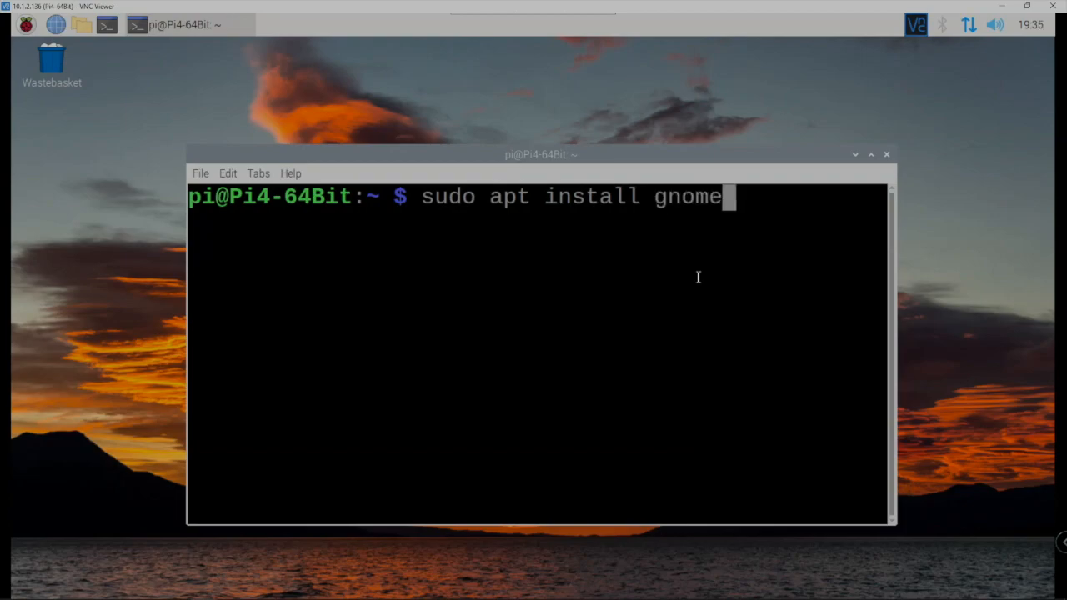
{"action": "type", "text": "-s"}
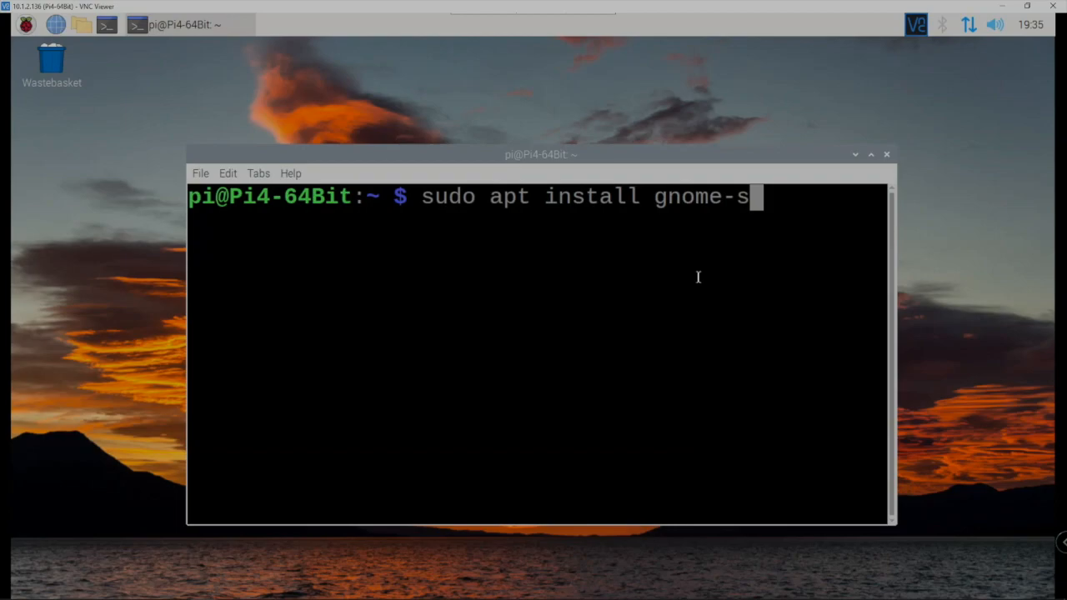
{"action": "type", "text": "cree"}
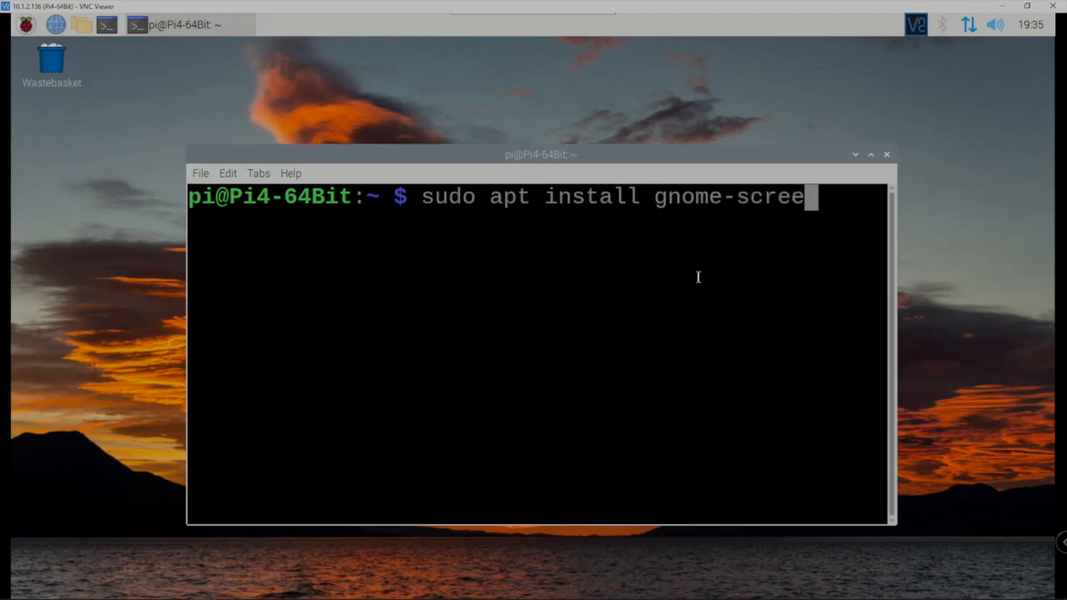
{"action": "type", "text": "nshot"}
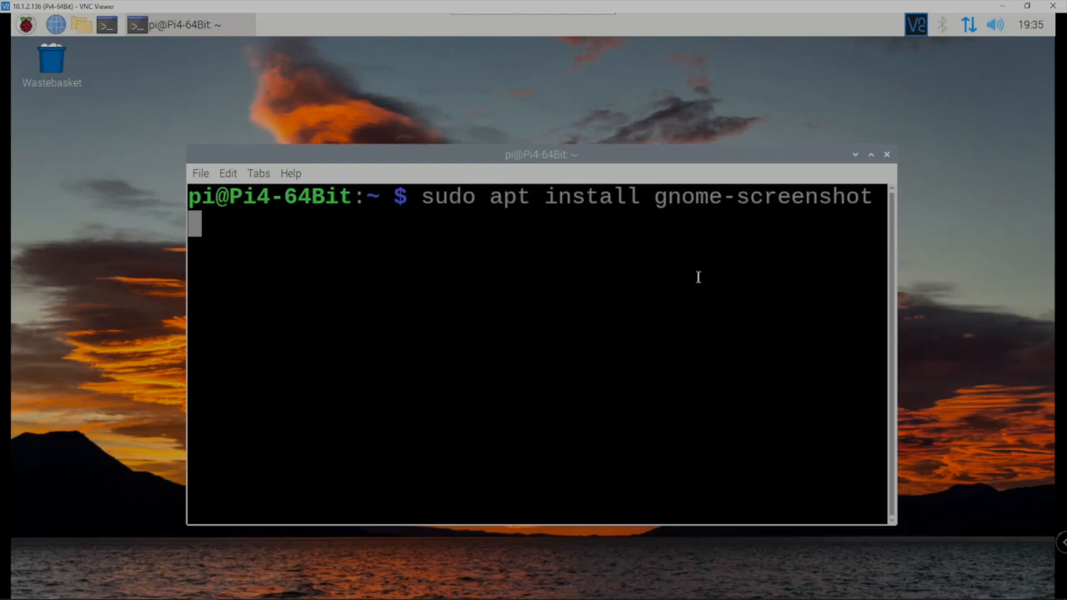
{"action": "key", "text": "Return"}
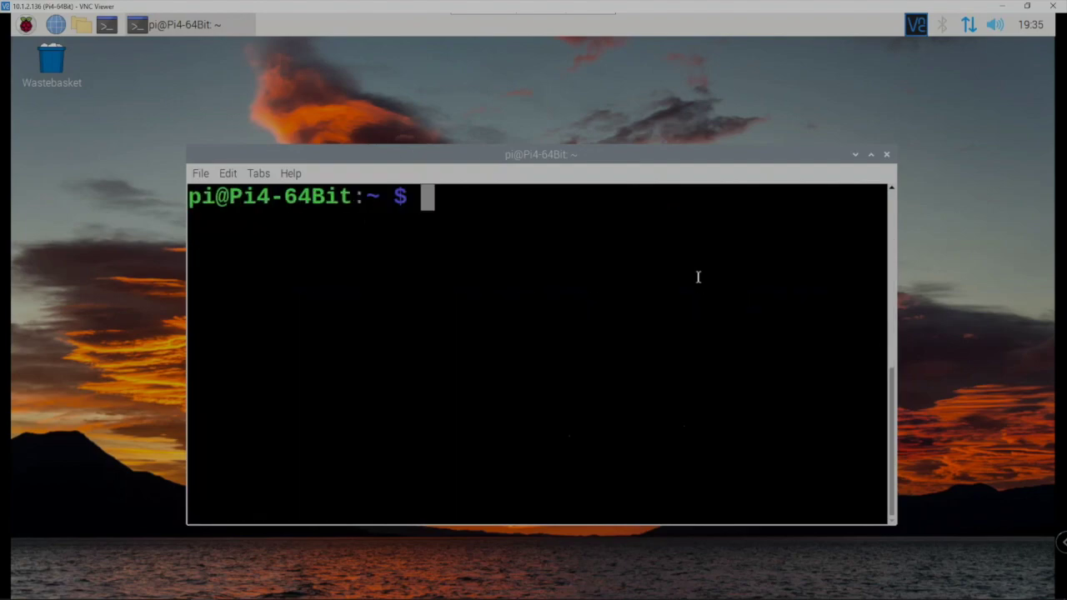
{"action": "mouse_move", "coordinate": [840, 223]}
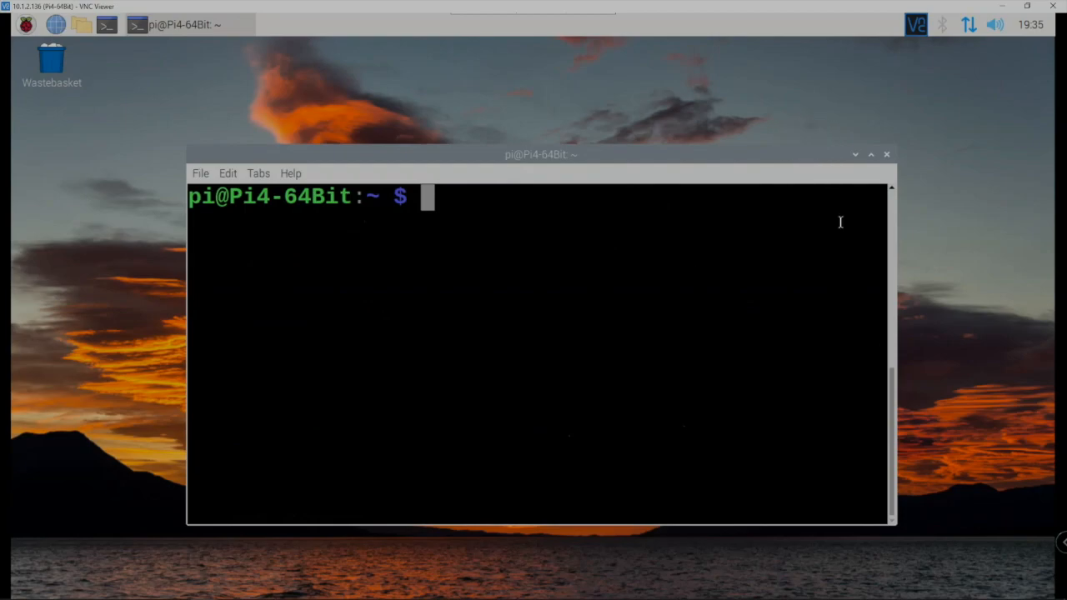
{"action": "mouse_move", "coordinate": [27, 25]}
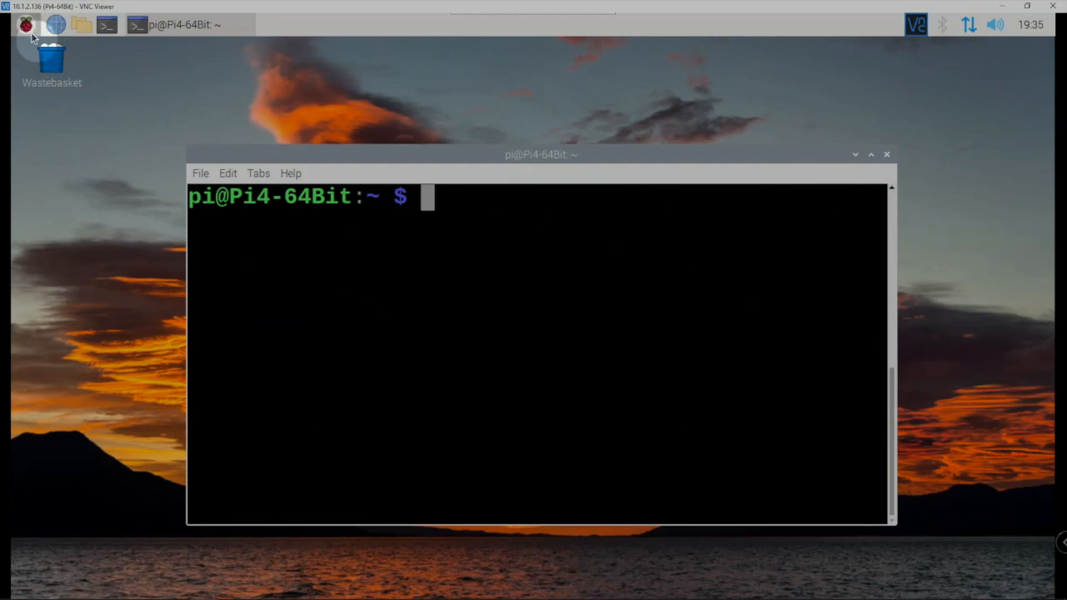
- Launch Screenshot from the applications menu's Accessories section
{"action": "left_click", "coordinate": [25, 25]}
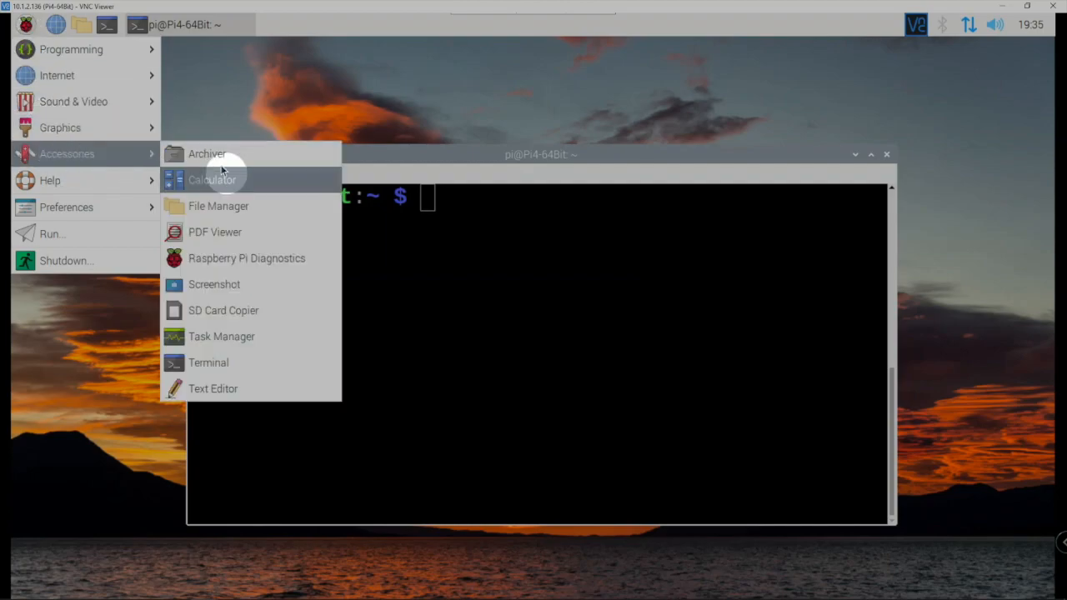
{"action": "mouse_move", "coordinate": [214, 284]}
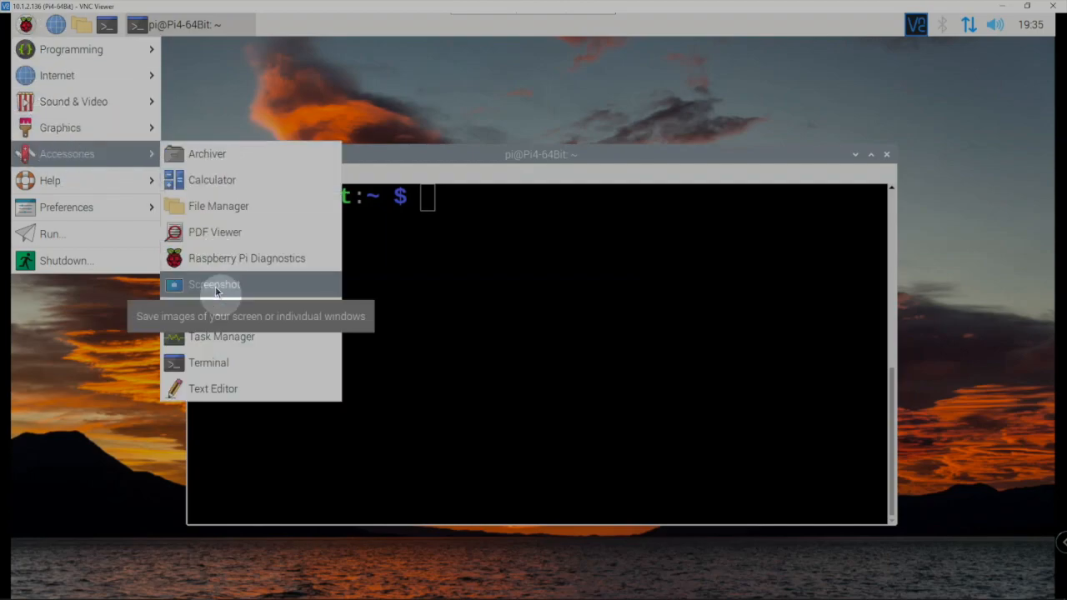
{"action": "left_click", "coordinate": [213, 283]}
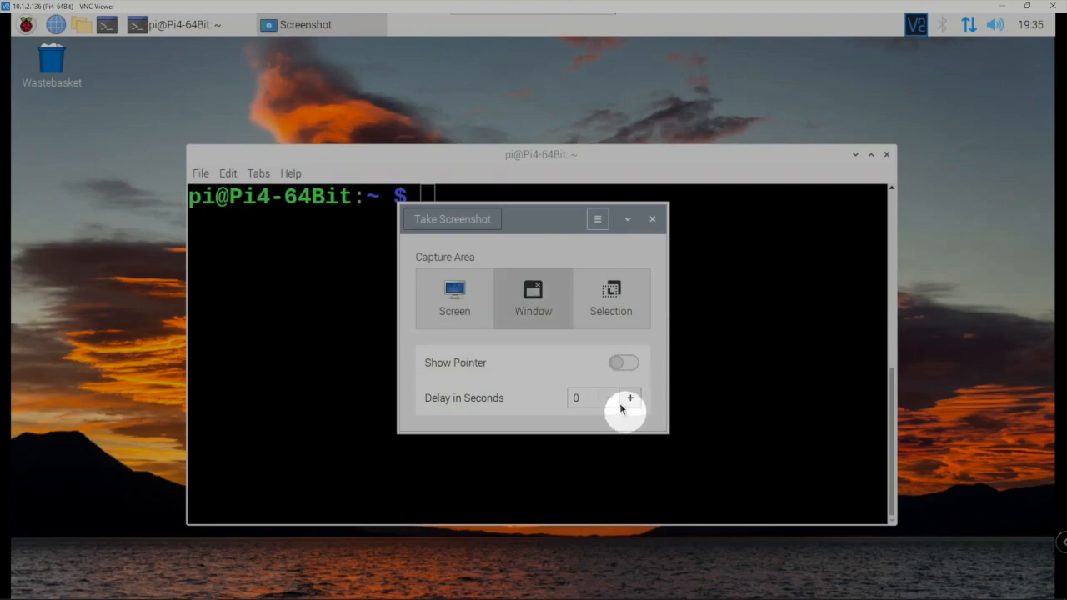
- Capture the terminal window with a 1-second delay and save it to the Desktop folder
{"action": "left_click", "coordinate": [630, 396]}
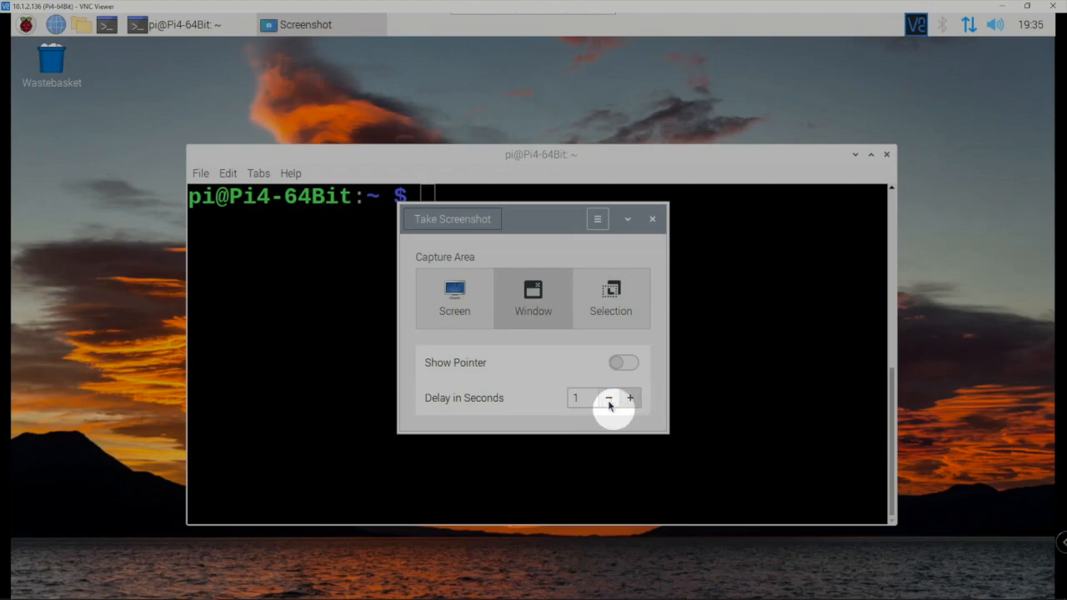
{"action": "left_click", "coordinate": [629, 396]}
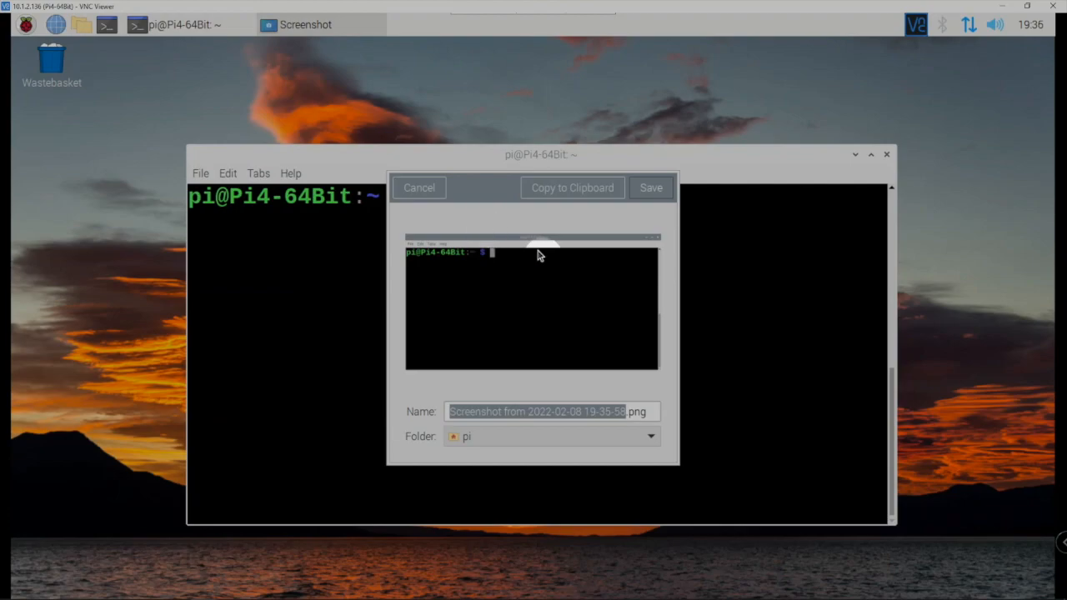
{"action": "mouse_move", "coordinate": [570, 366]}
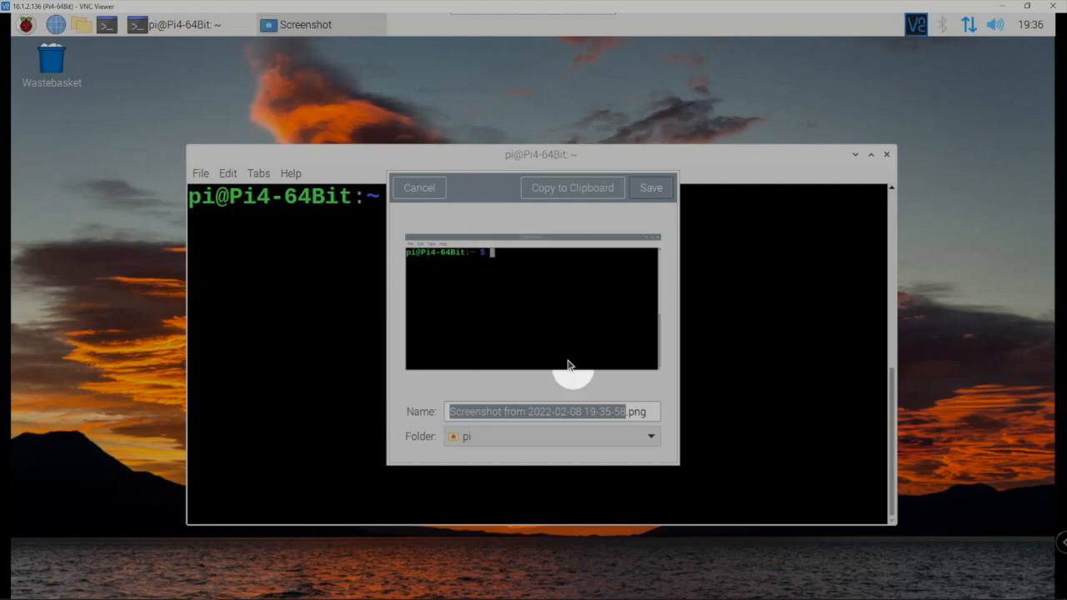
{"action": "mouse_move", "coordinate": [441, 435]}
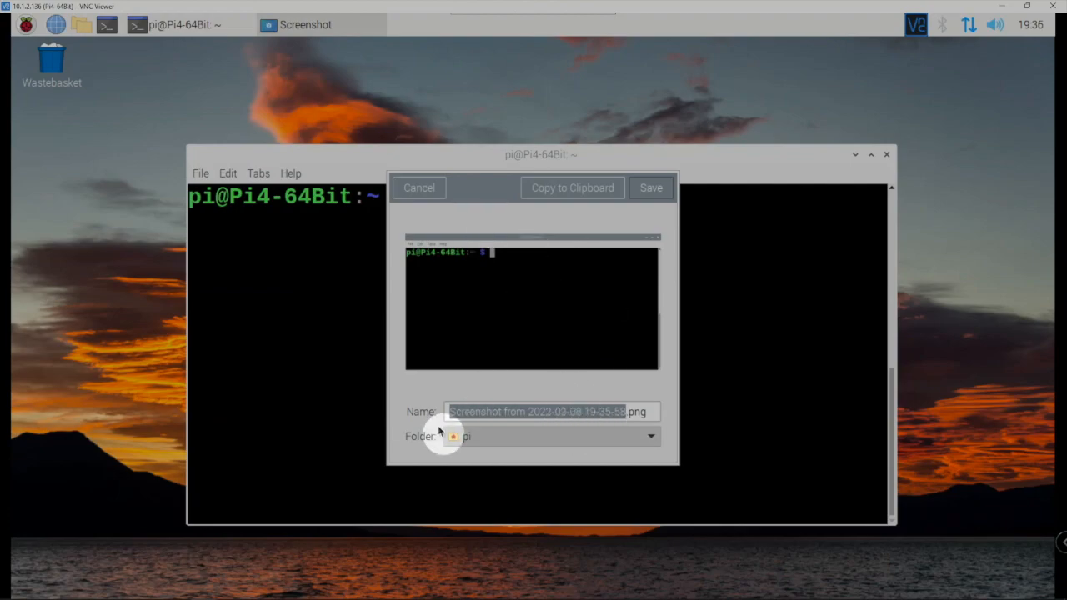
{"action": "left_click", "coordinate": [650, 436]}
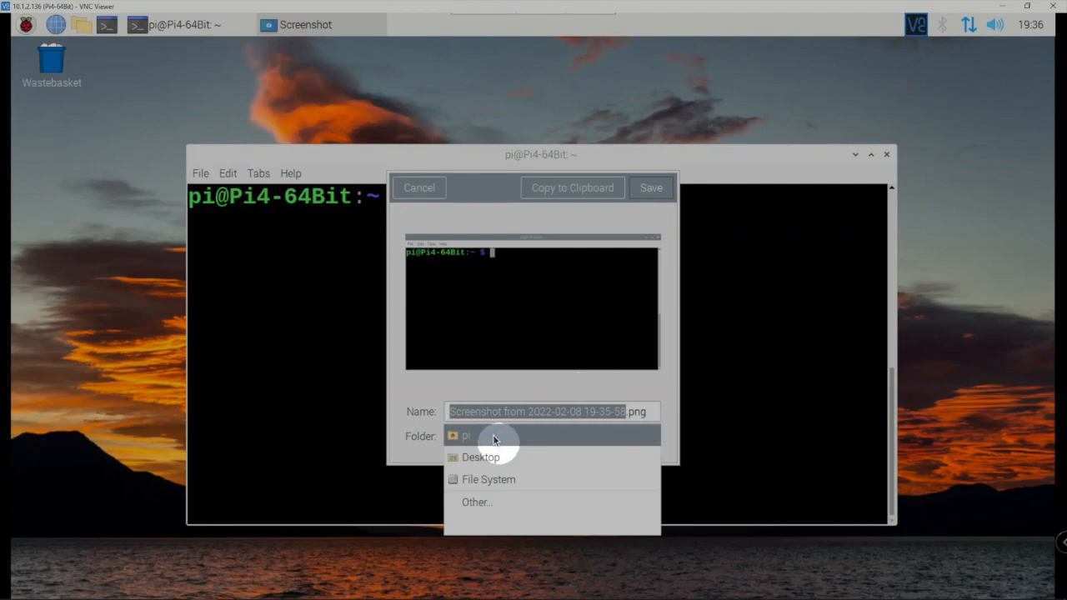
{"action": "left_click", "coordinate": [479, 457]}
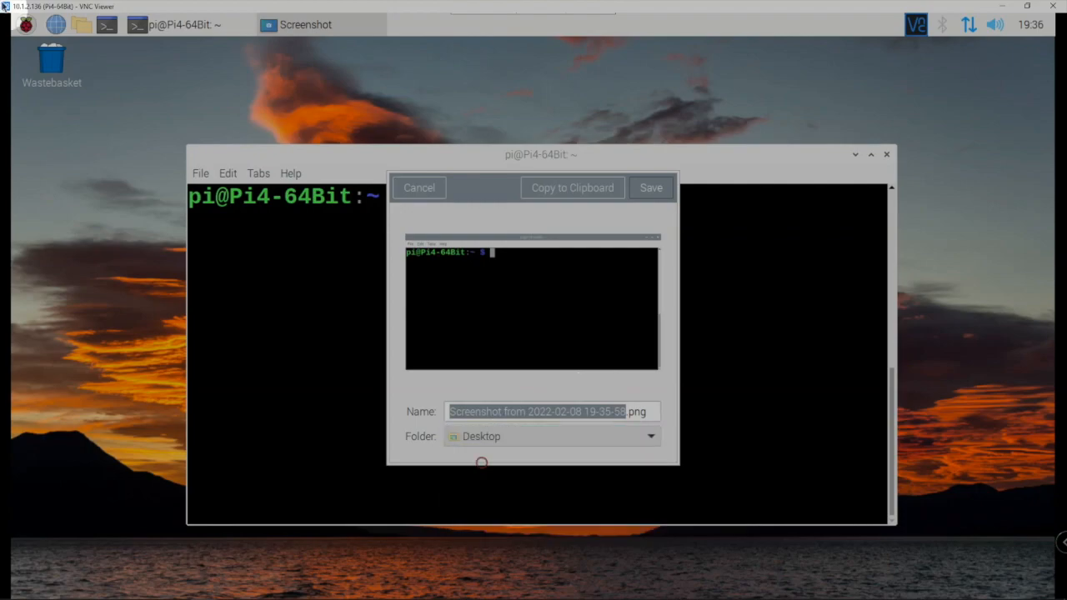
{"action": "mouse_move", "coordinate": [650, 187]}
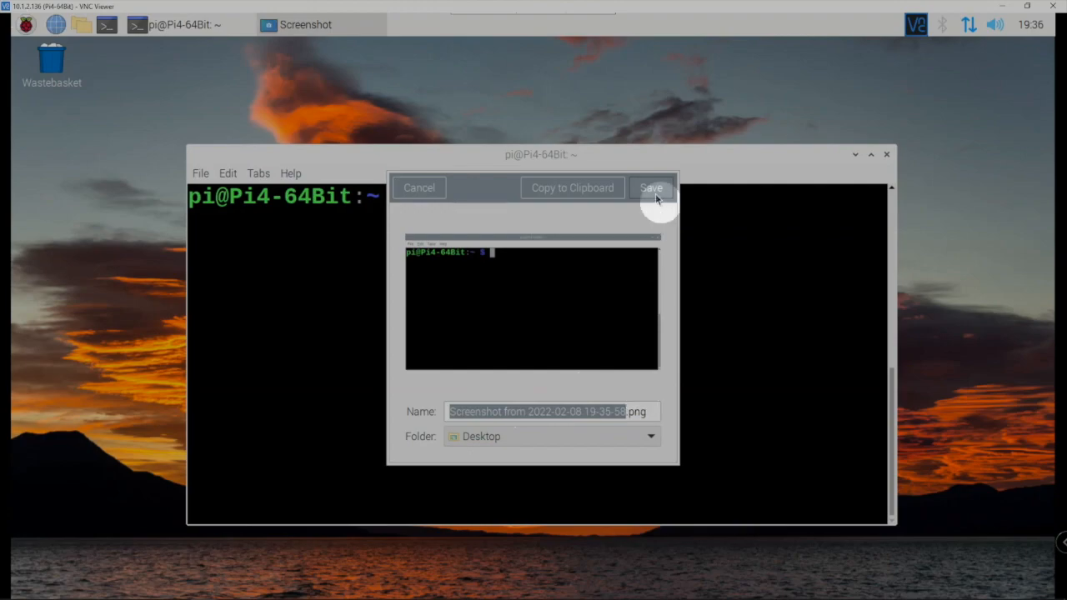
{"action": "left_click", "coordinate": [650, 186]}
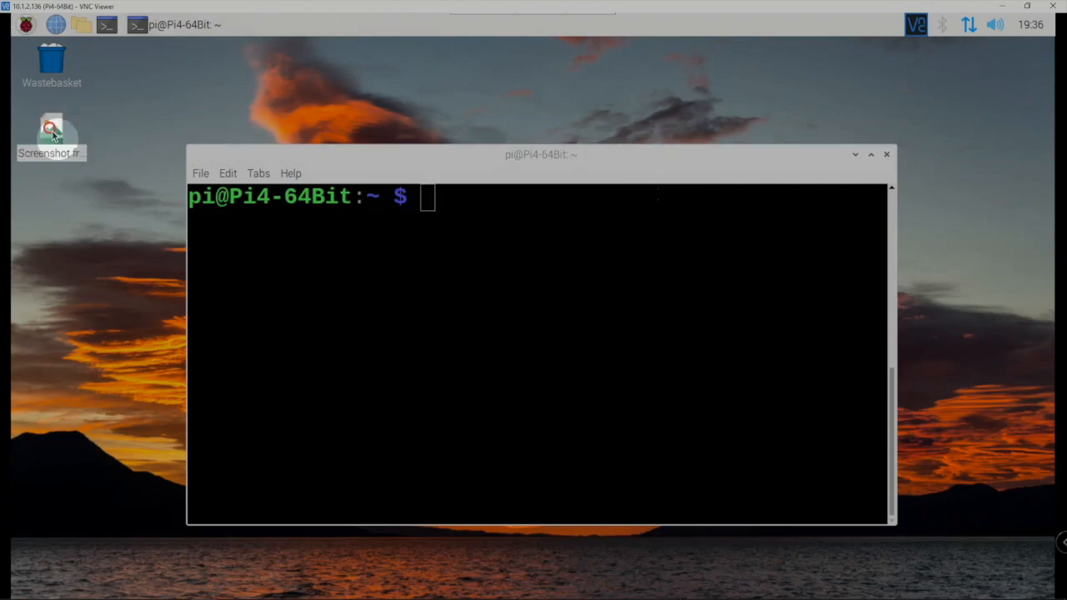
- View the saved terminal screenshot in Image Viewer, then close it
{"action": "double_click", "coordinate": [51, 134]}
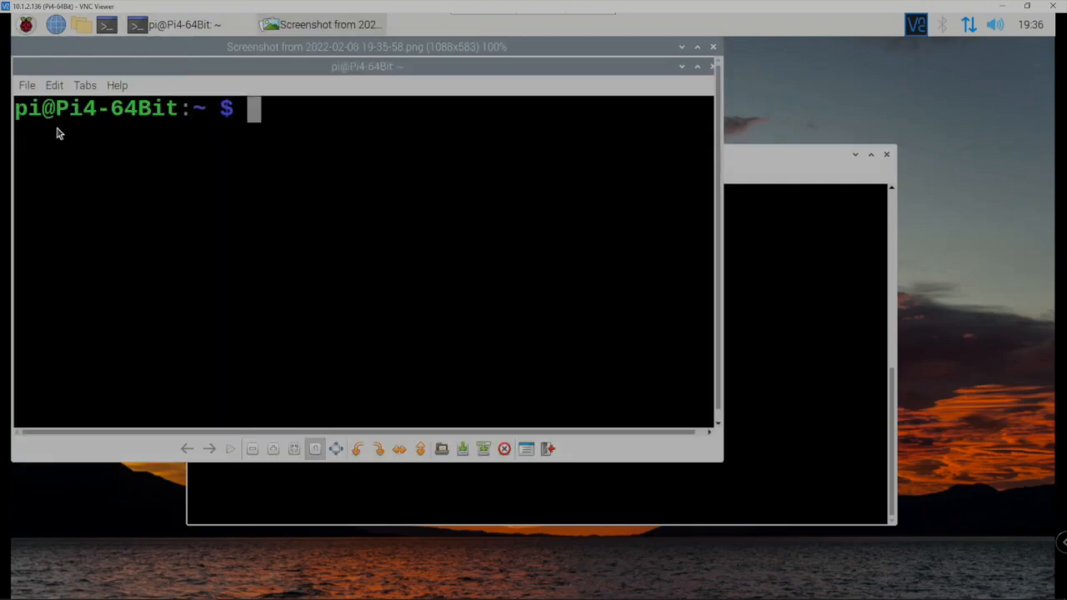
{"action": "mouse_move", "coordinate": [717, 43]}
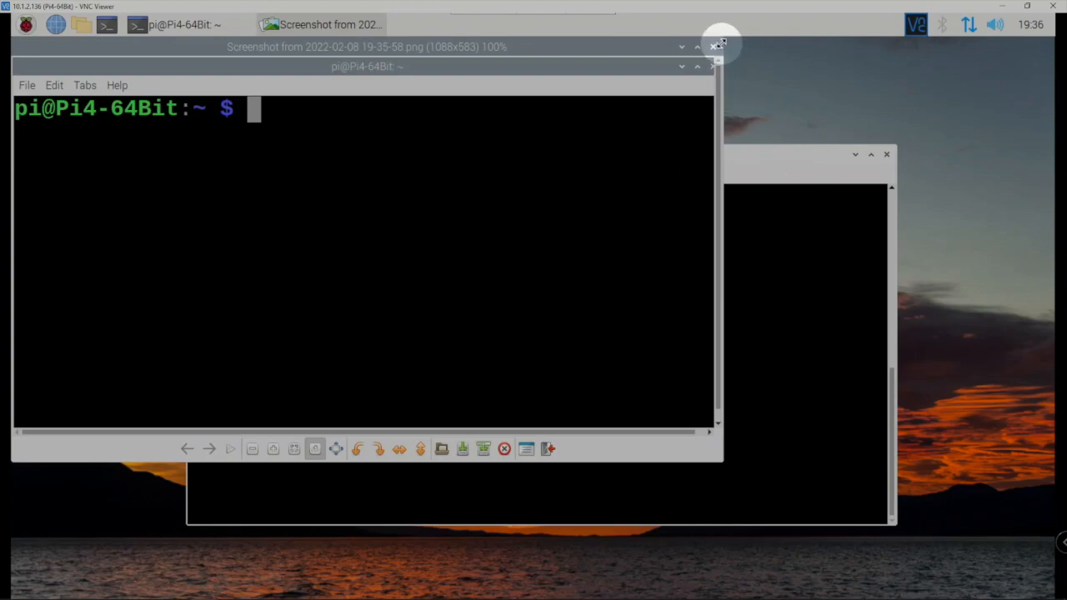
{"action": "left_click", "coordinate": [717, 43]}
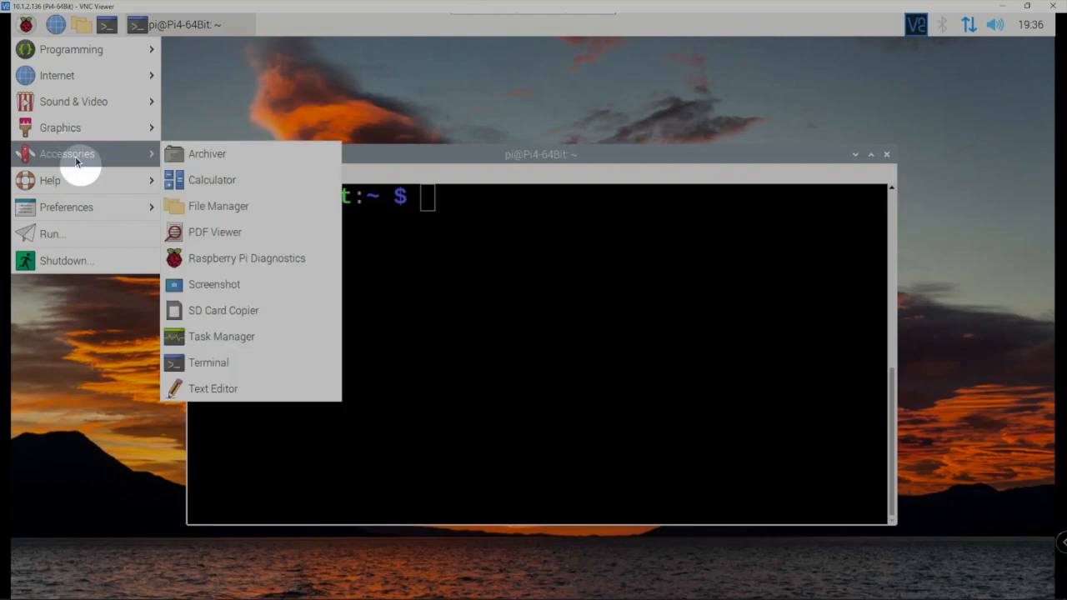
- Add a Screenshot app launcher to the desktop from the Accessories menu
{"action": "right_click", "coordinate": [213, 284]}
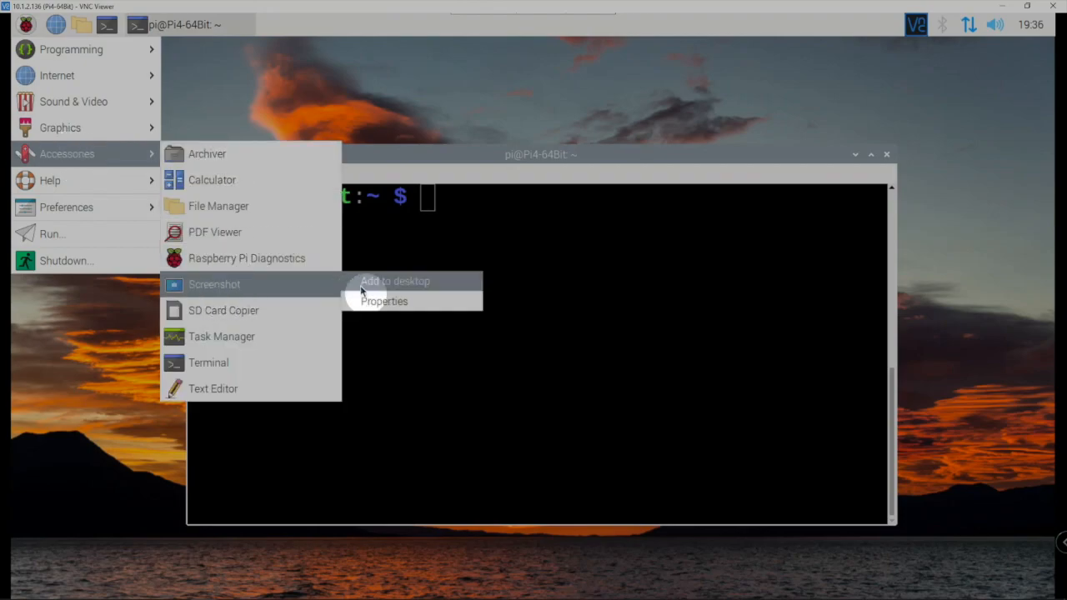
{"action": "left_click", "coordinate": [394, 280]}
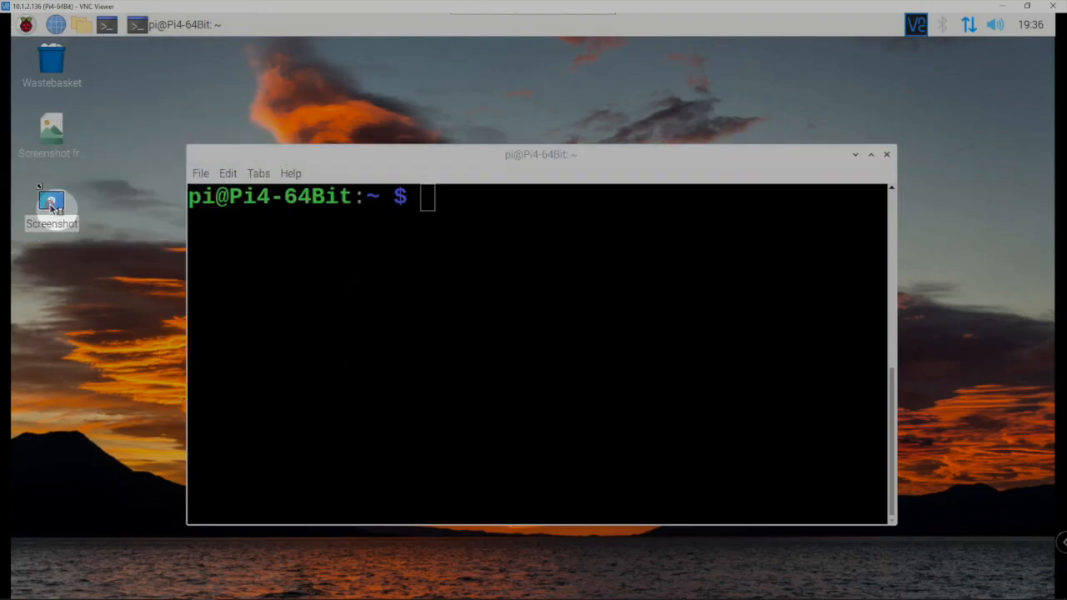
- Take a full-screen capture with Show Pointer enabled, then cancel without saving
{"action": "double_click", "coordinate": [50, 203]}
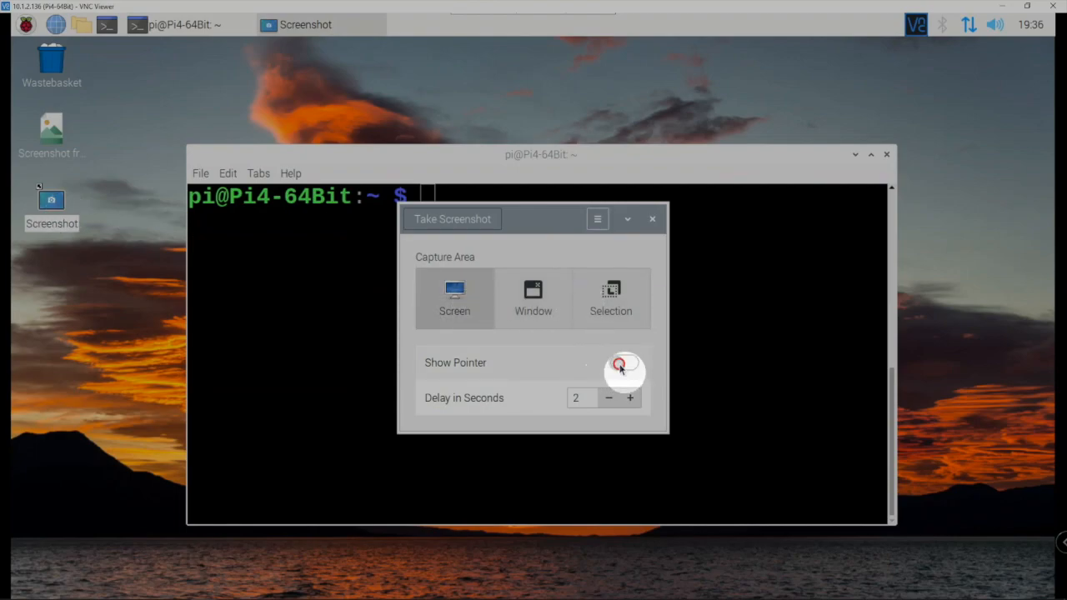
{"action": "left_click", "coordinate": [624, 362]}
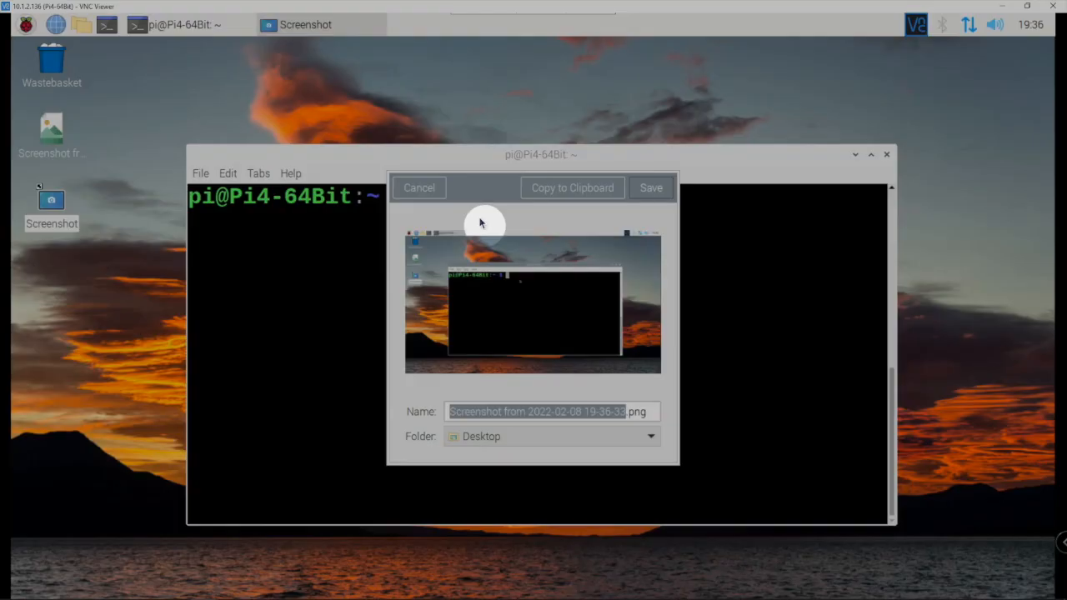
{"action": "mouse_move", "coordinate": [590, 361]}
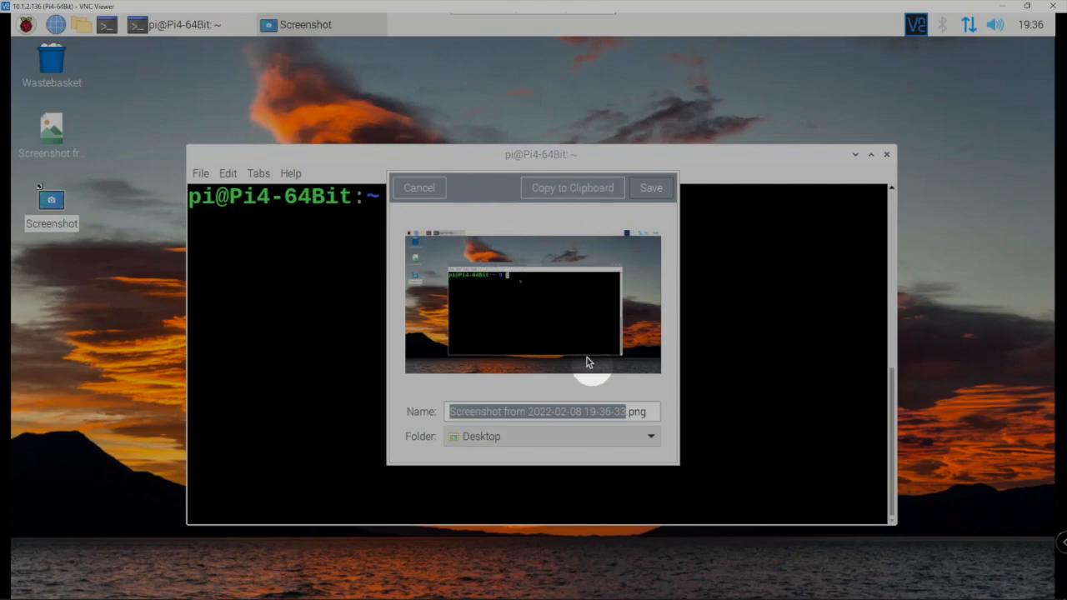
{"action": "mouse_move", "coordinate": [450, 230]}
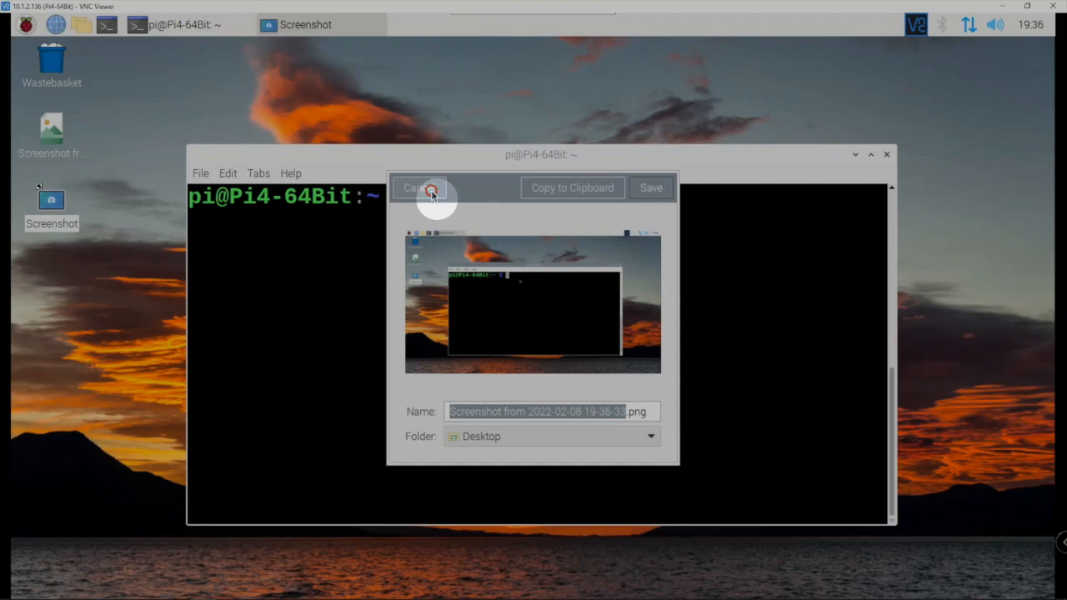
{"action": "left_click", "coordinate": [420, 186]}
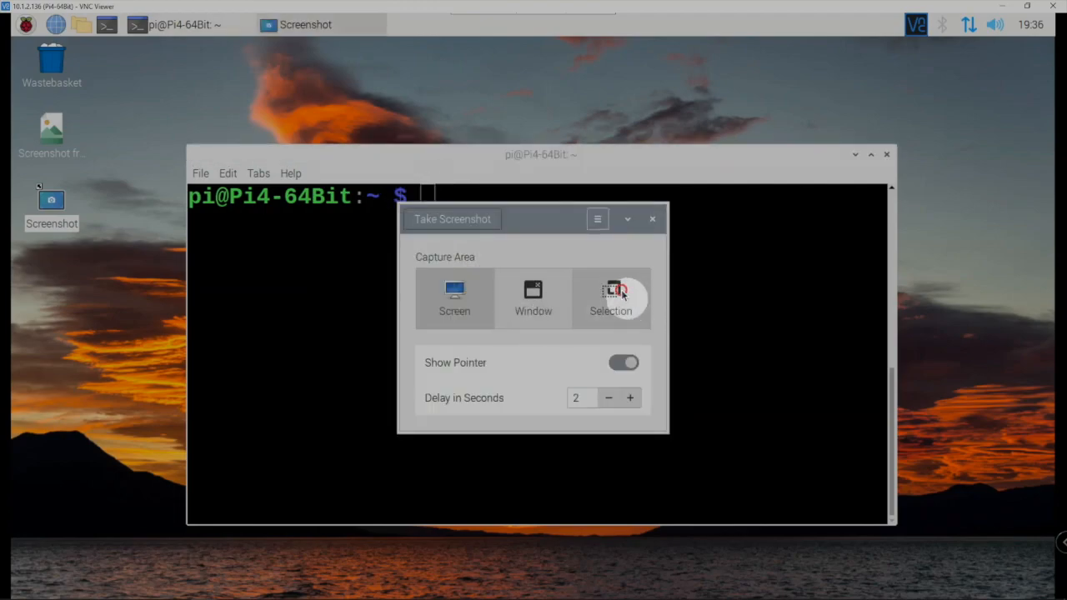
- Capture a selected screen area, save it to the desktop, view it and close the viewer
{"action": "left_click", "coordinate": [610, 296]}
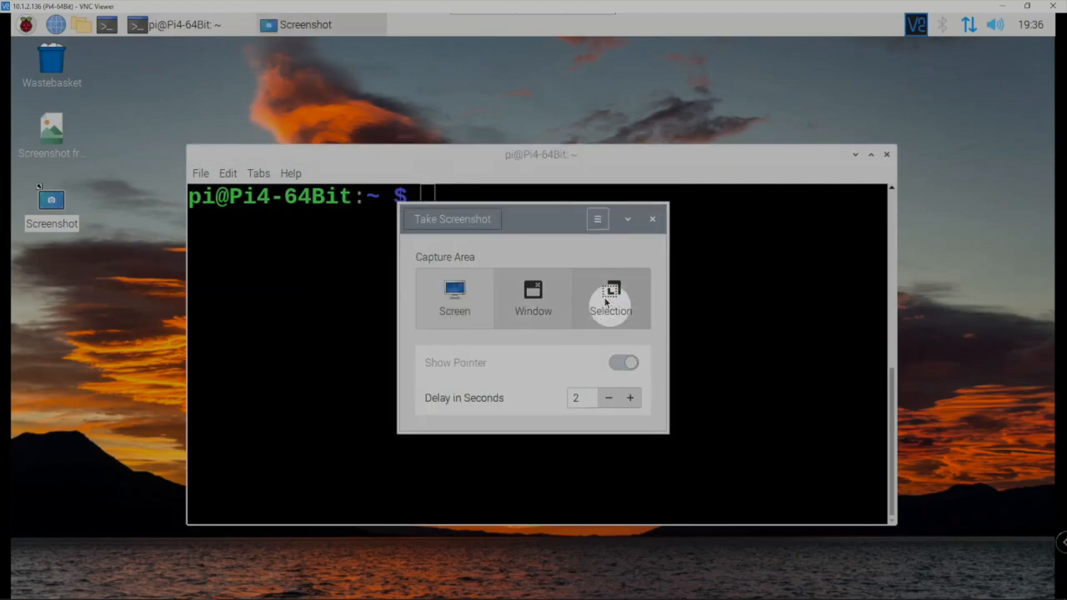
{"action": "left_click", "coordinate": [652, 218]}
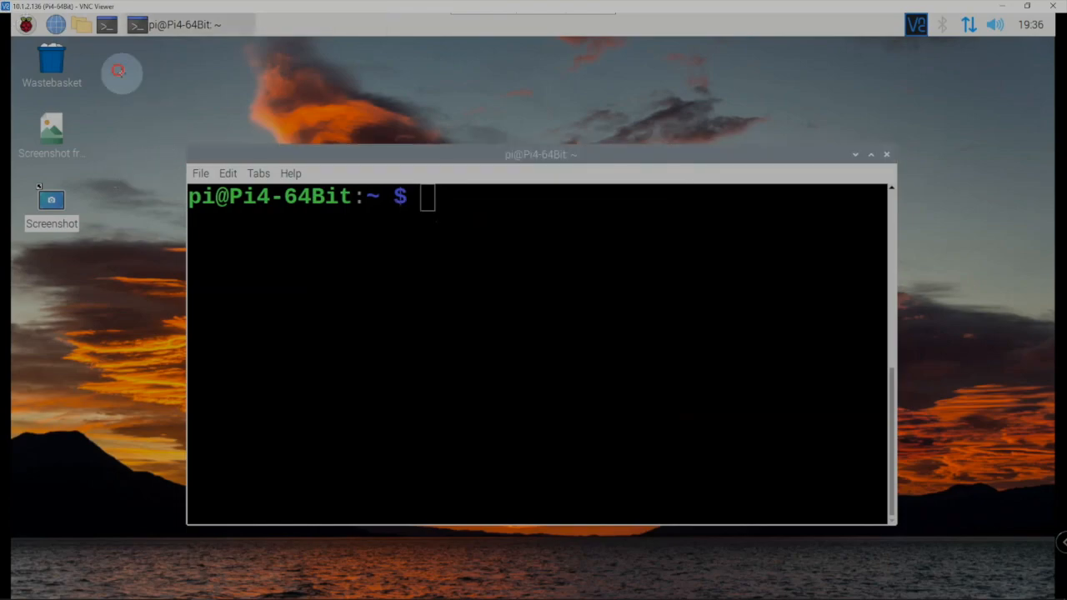
{"action": "mouse_move", "coordinate": [699, 292]}
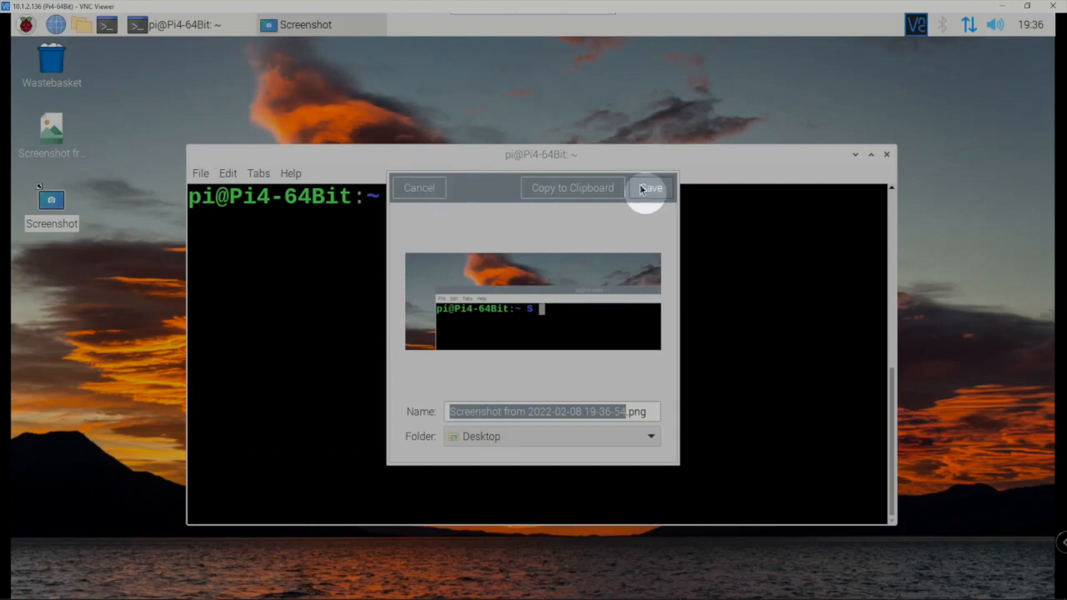
{"action": "left_click", "coordinate": [650, 187]}
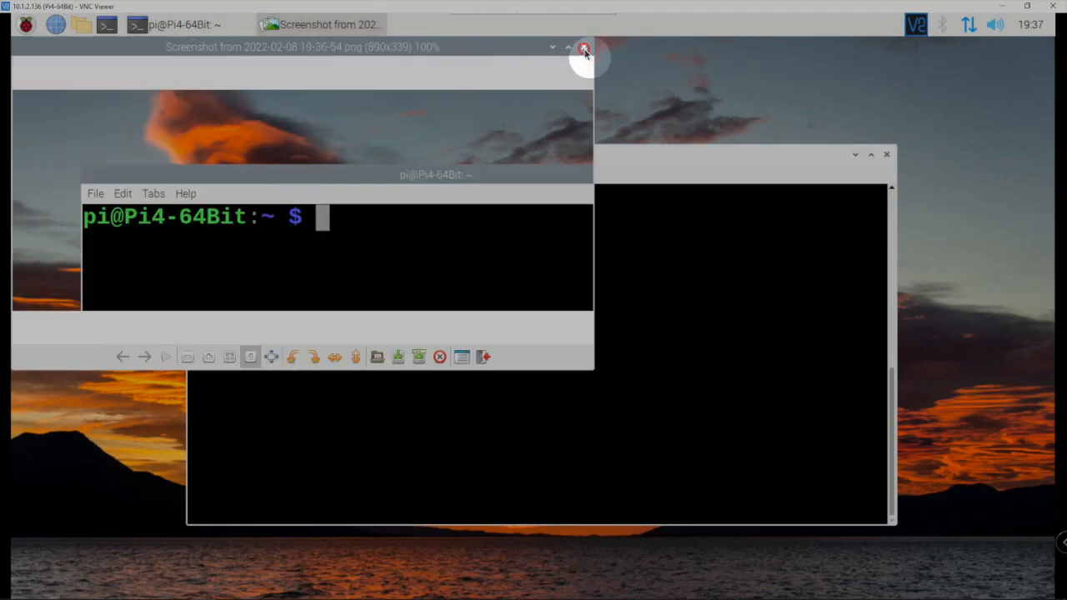
{"action": "left_click", "coordinate": [583, 47]}
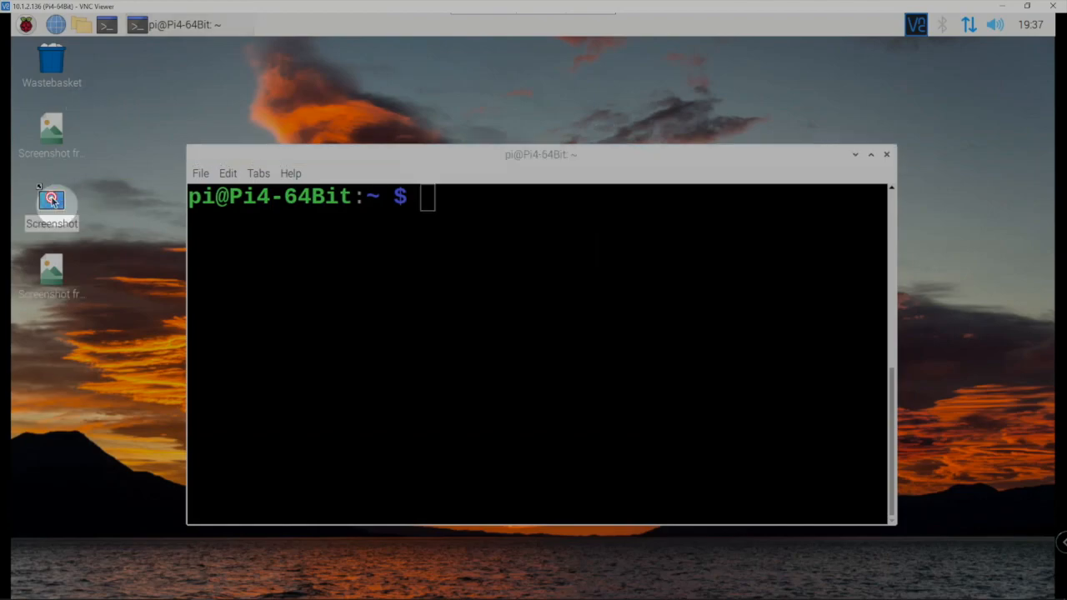
- Take another capture of the terminal from the desktop launcher and save it to Desktop
{"action": "double_click", "coordinate": [52, 207]}
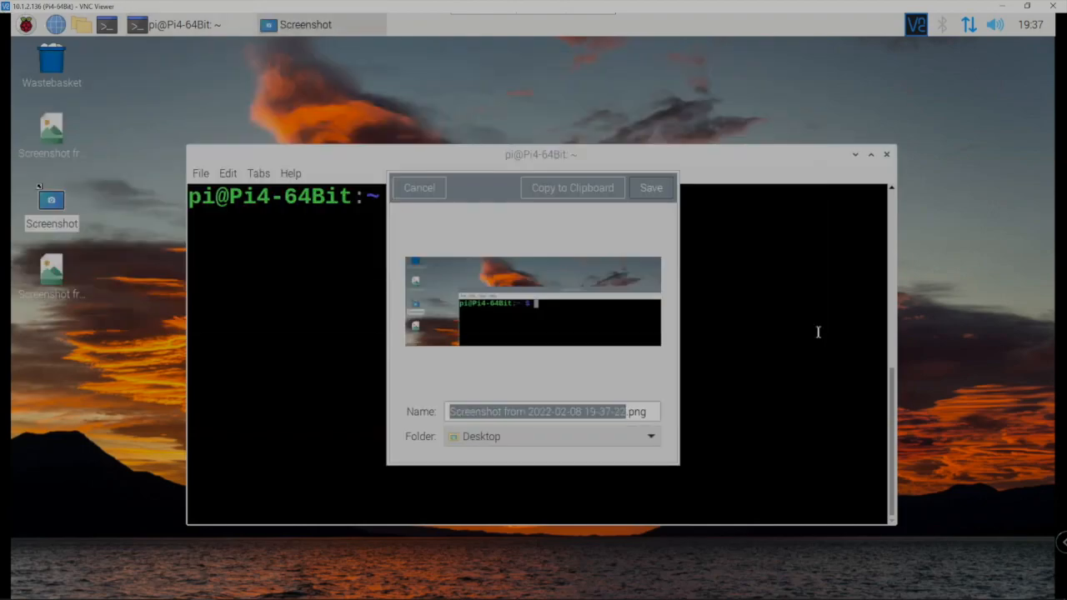
{"action": "mouse_move", "coordinate": [548, 323]}
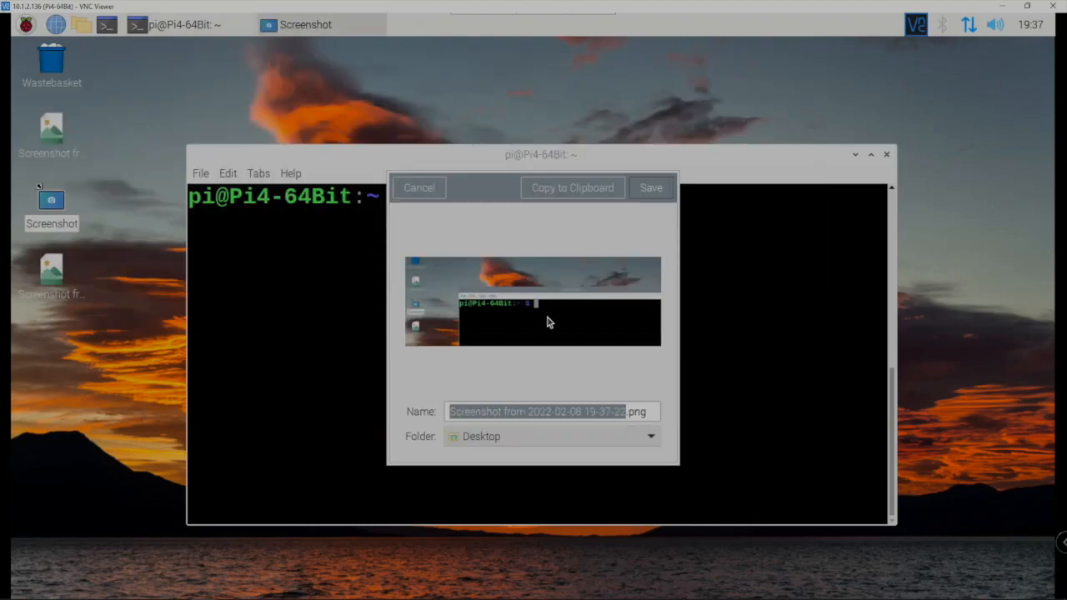
{"action": "mouse_move", "coordinate": [670, 160]}
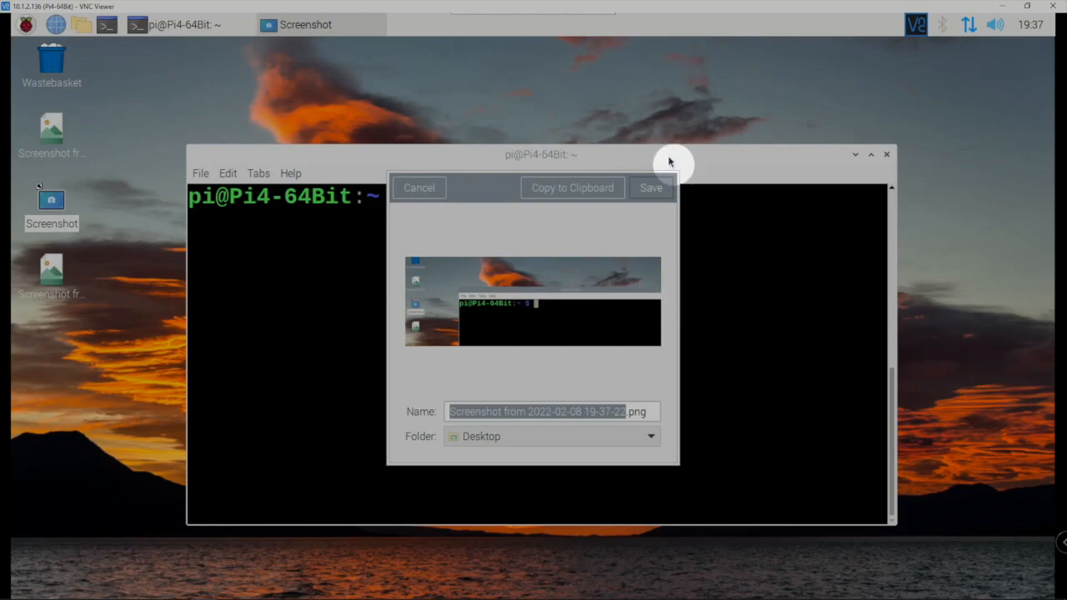
{"action": "left_click", "coordinate": [650, 187]}
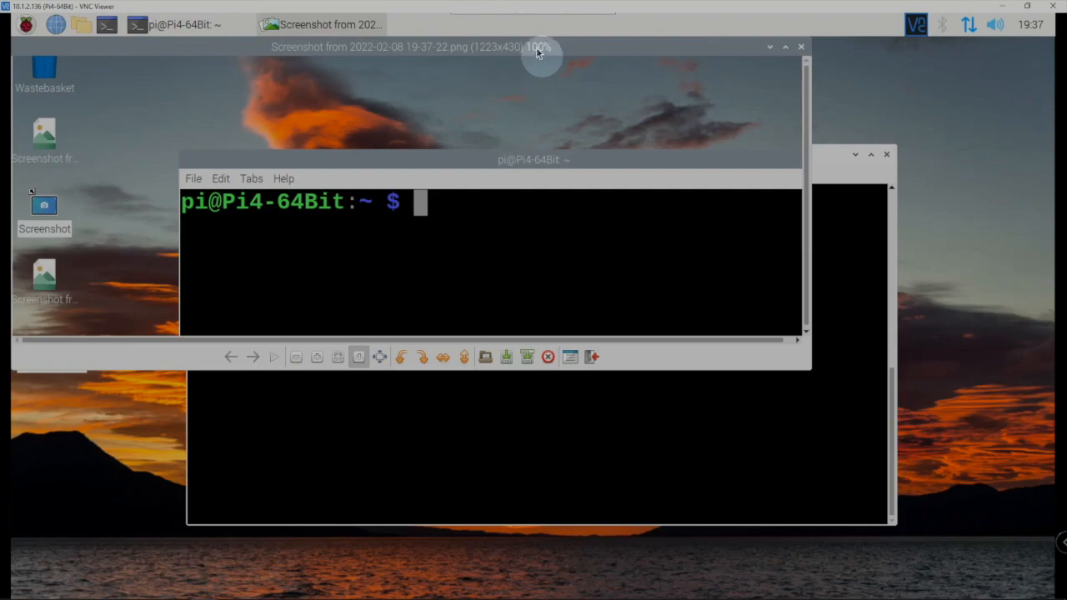
{"action": "mouse_move", "coordinate": [595, 203]}
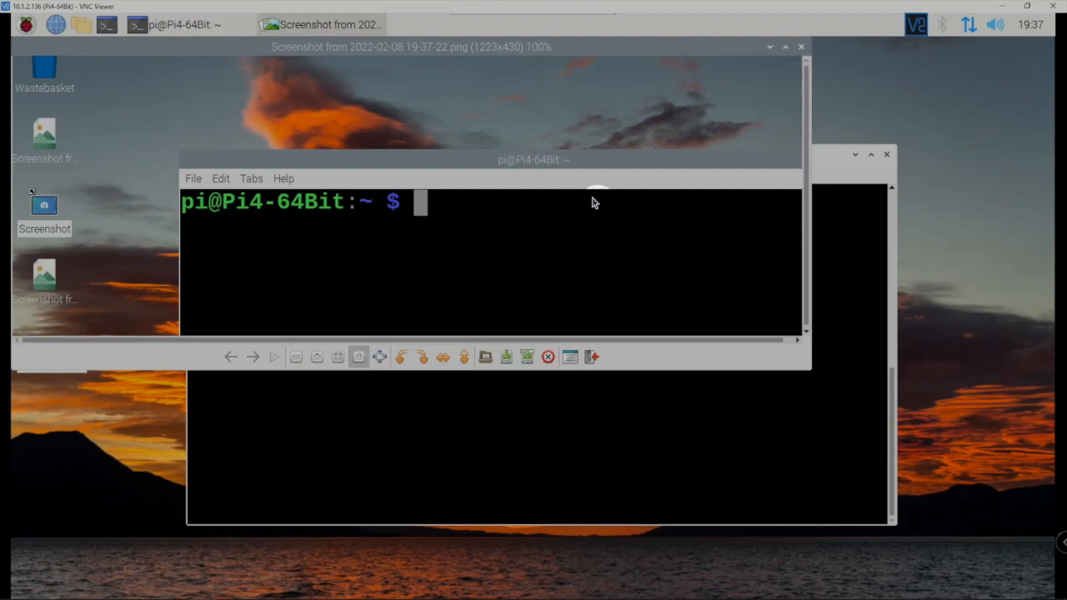
{"action": "mouse_move", "coordinate": [632, 206]}
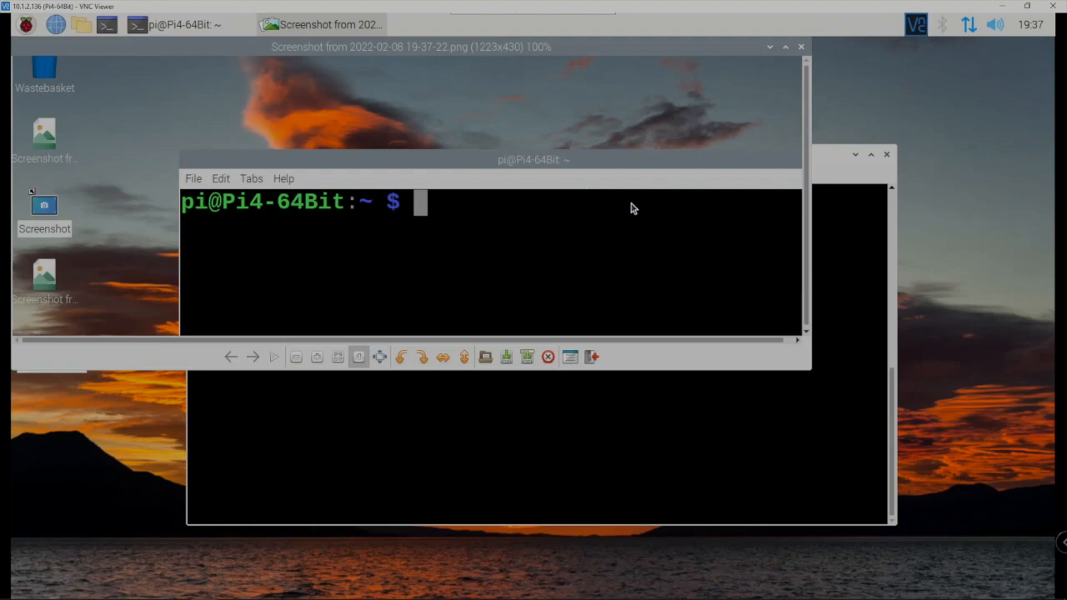
{"action": "mouse_move", "coordinate": [964, 84]}
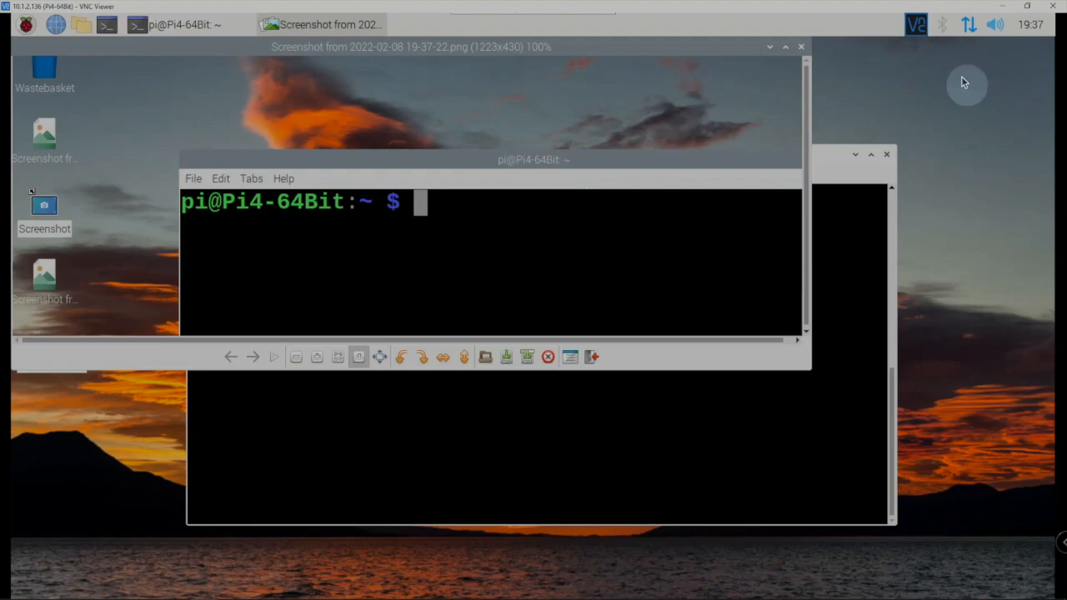